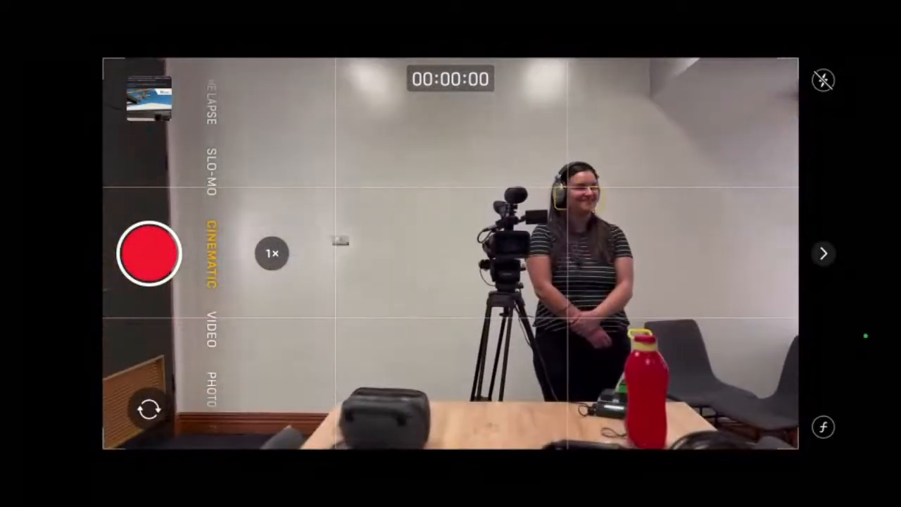
- Zoom the Cinematic framing from 1x to 3x so the person's torso fills the shot
left_click(272, 253)
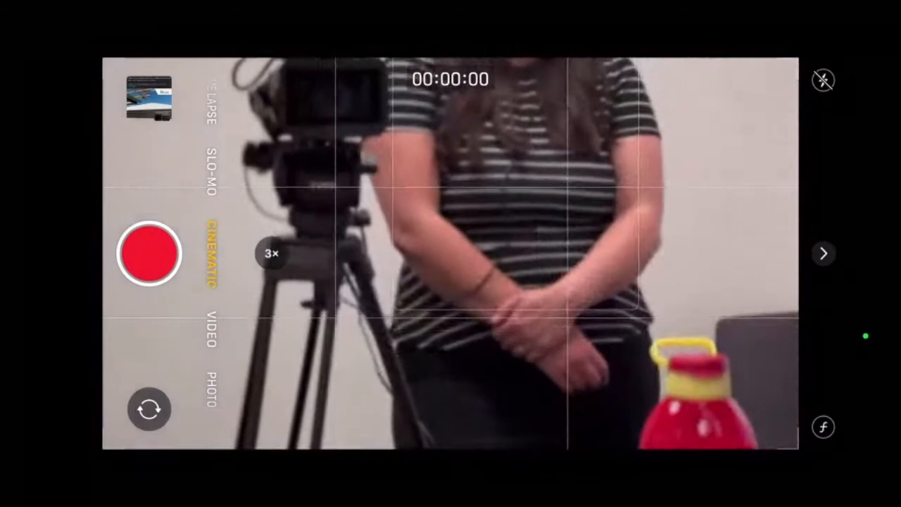